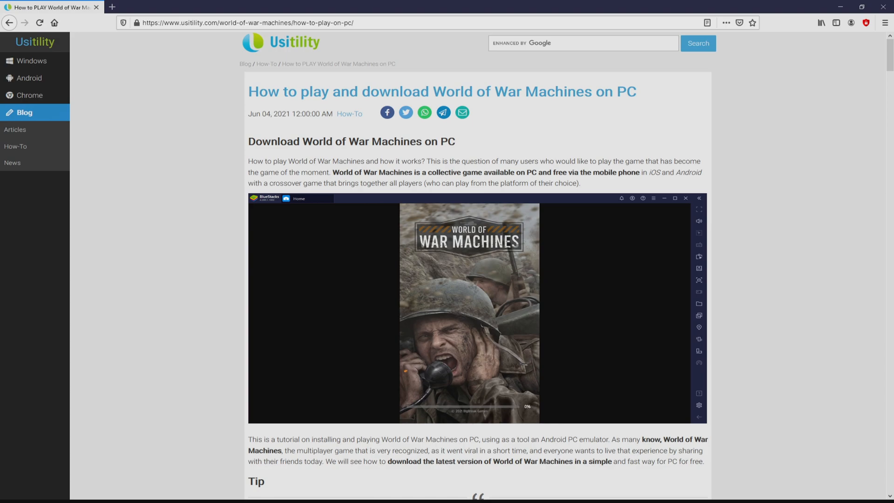
Choose Download Game on PC and browse the World of War Machines feature list.
{"action": "scroll", "scroll_direction": "down", "scroll_amount": 3}
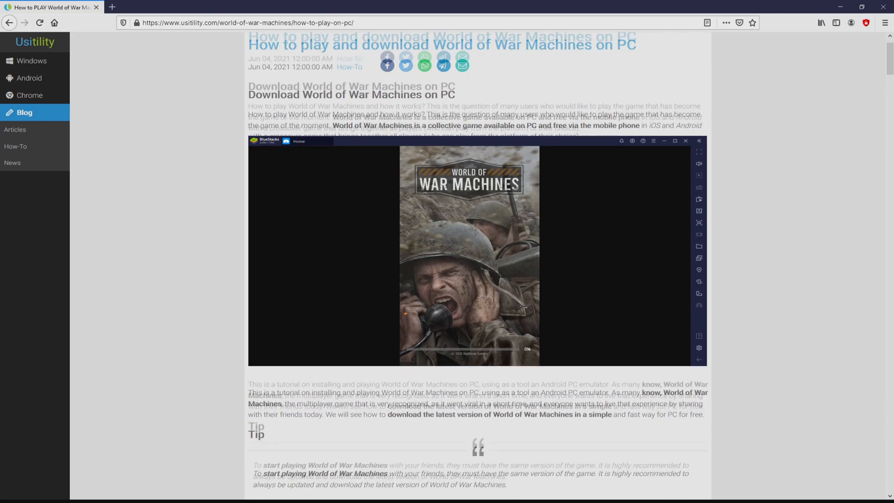
{"action": "scroll", "scroll_direction": "down", "scroll_amount": 3}
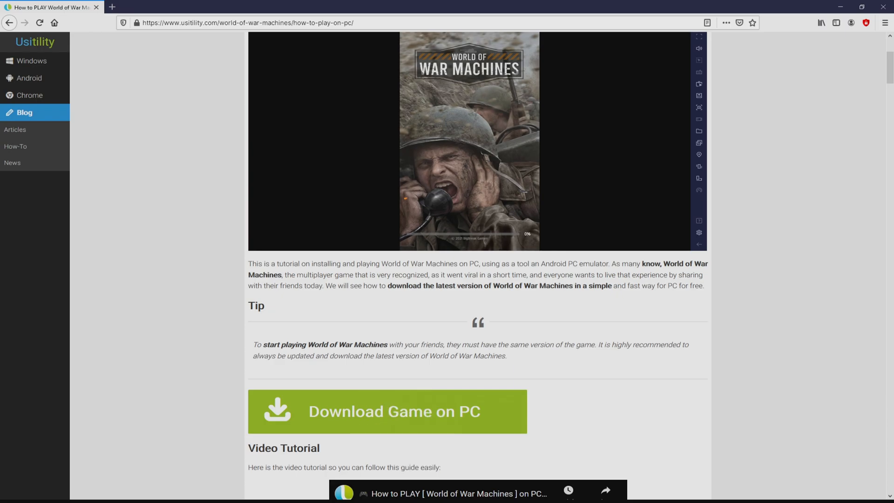
{"action": "left_click", "coordinate": [388, 410]}
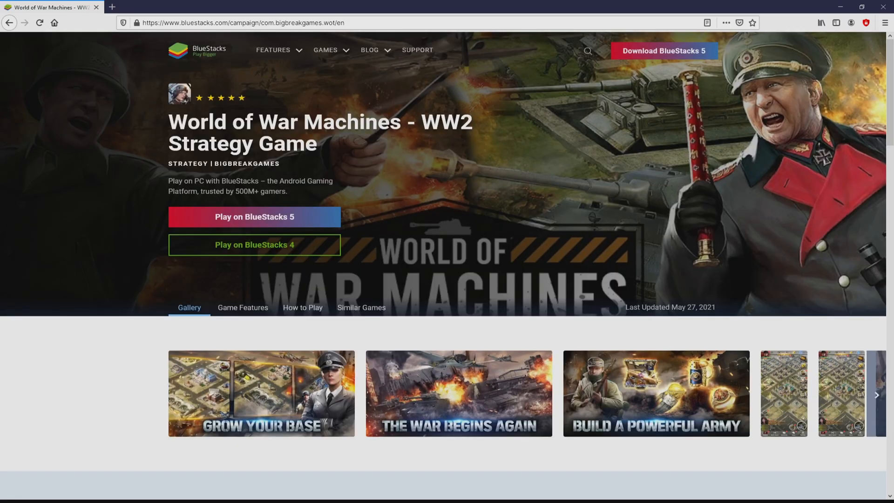
{"action": "scroll", "scroll_direction": "down", "scroll_amount": 3}
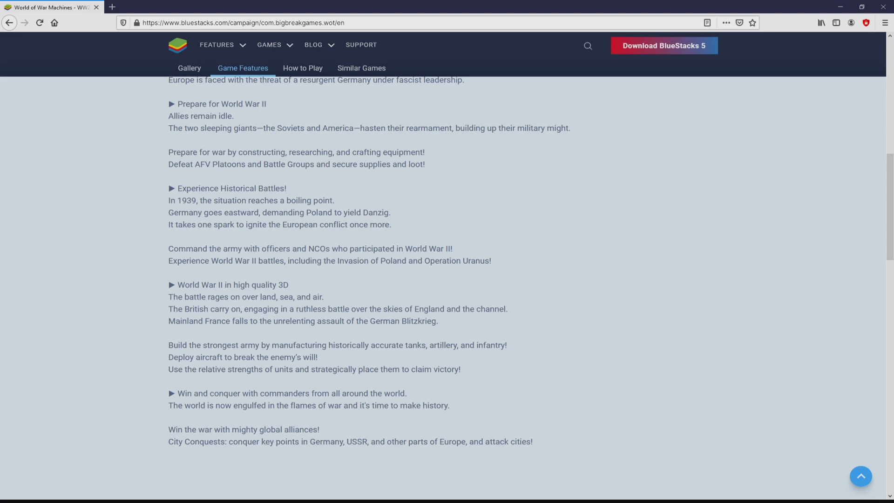
{"action": "scroll", "scroll_direction": "up", "scroll_amount": 3}
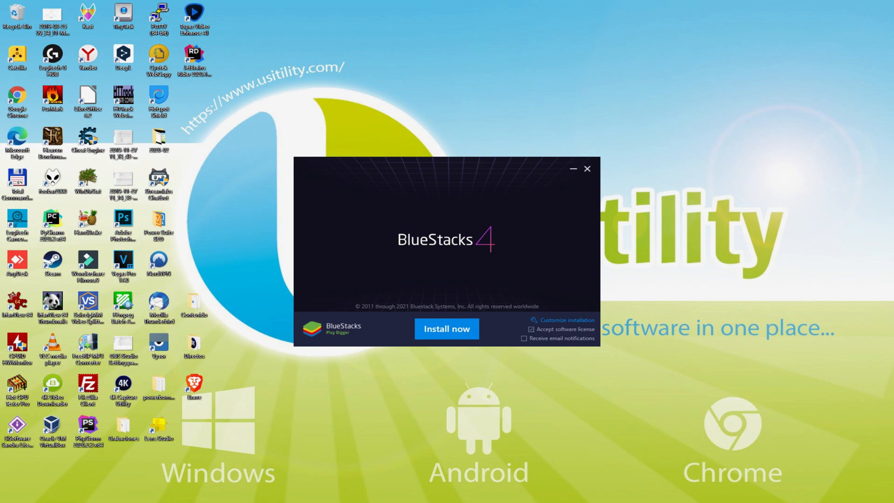
{"action": "left_click", "coordinate": [447, 329]}
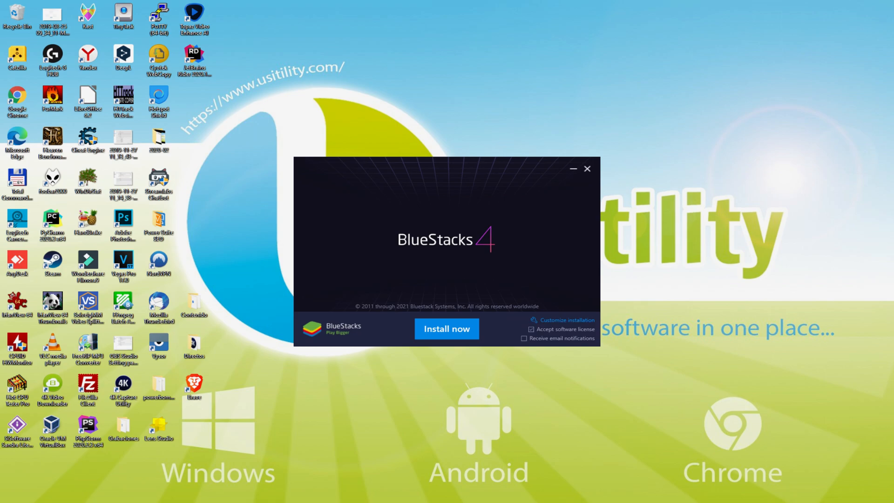
{"action": "mouse_move", "coordinate": [561, 319]}
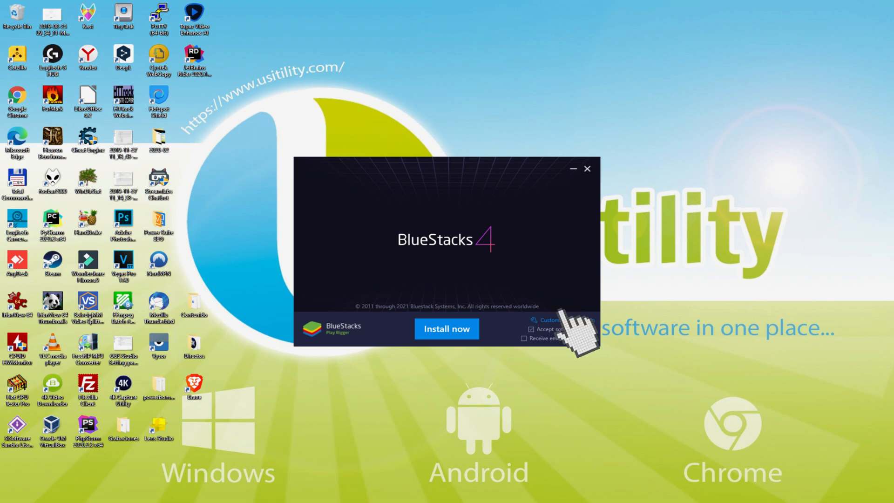
{"action": "left_click", "coordinate": [546, 319]}
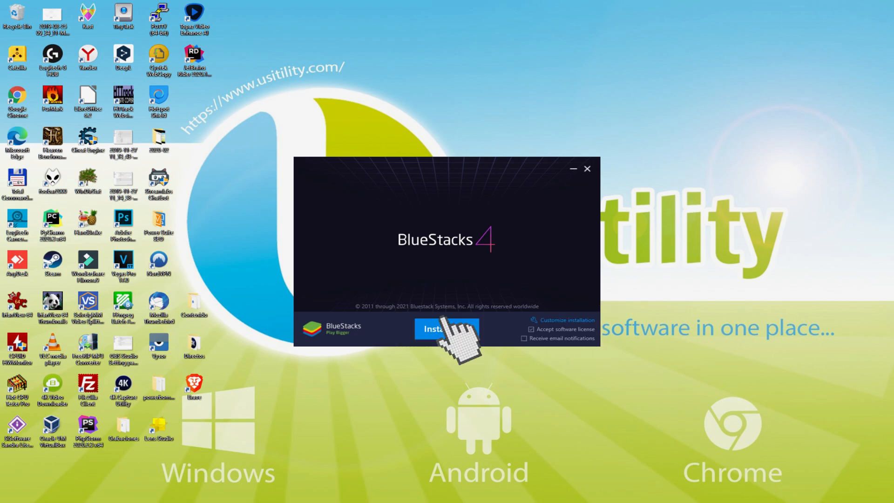
{"action": "left_click", "coordinate": [446, 329]}
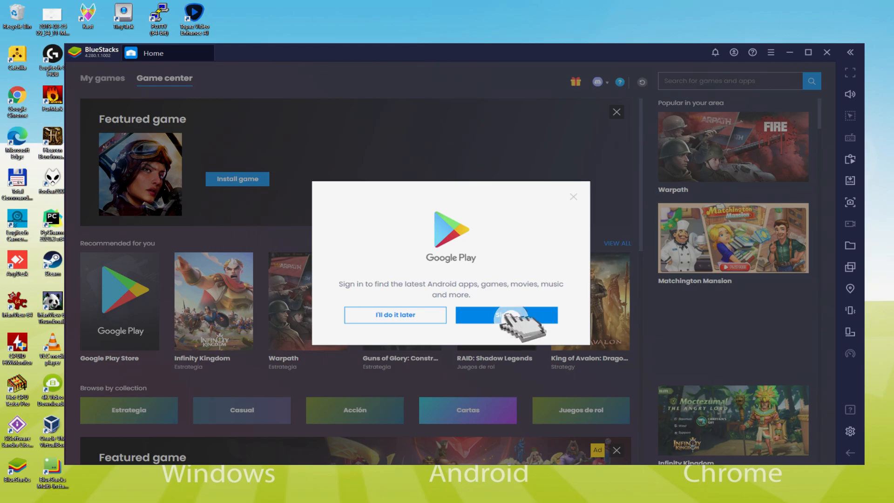
Agree to the Google Play prompt and begin signing in to a Google account.
{"action": "left_click", "coordinate": [506, 315]}
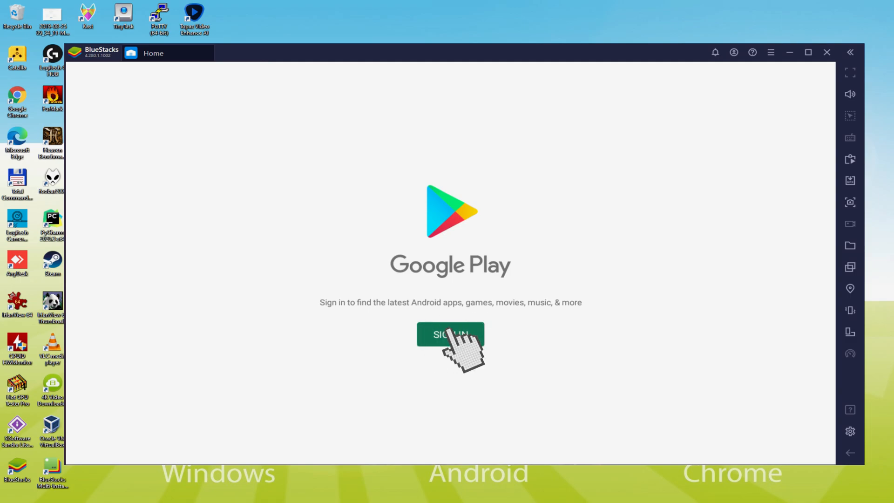
{"action": "left_click", "coordinate": [450, 335]}
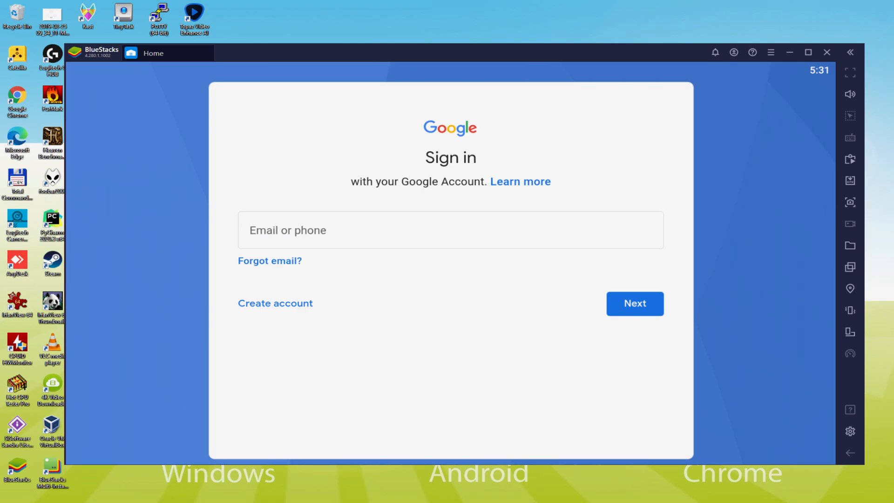
Sign in with the Google email, accept the terms, and switch off Google Drive backup.
{"action": "left_click", "coordinate": [635, 303]}
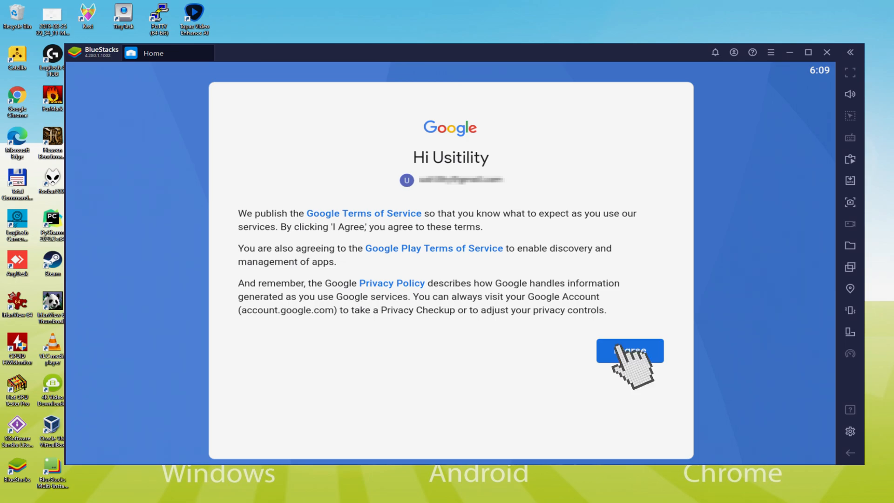
{"action": "left_click", "coordinate": [629, 350]}
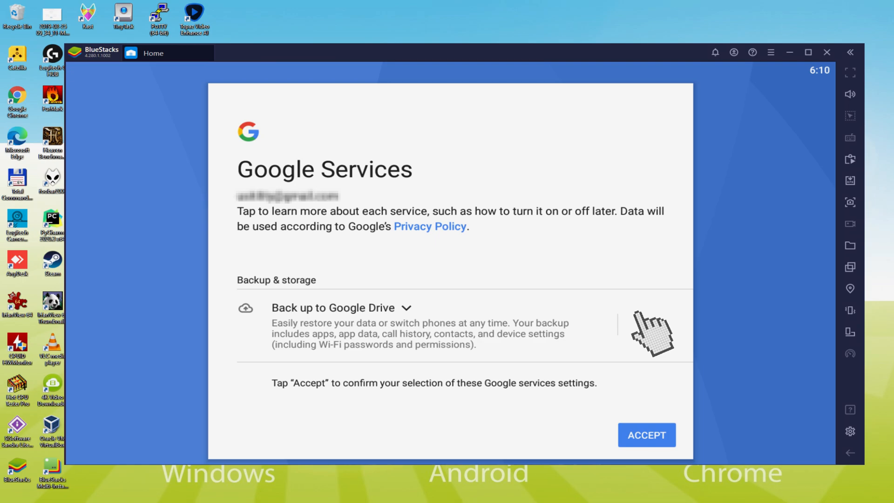
{"action": "left_click", "coordinate": [644, 325]}
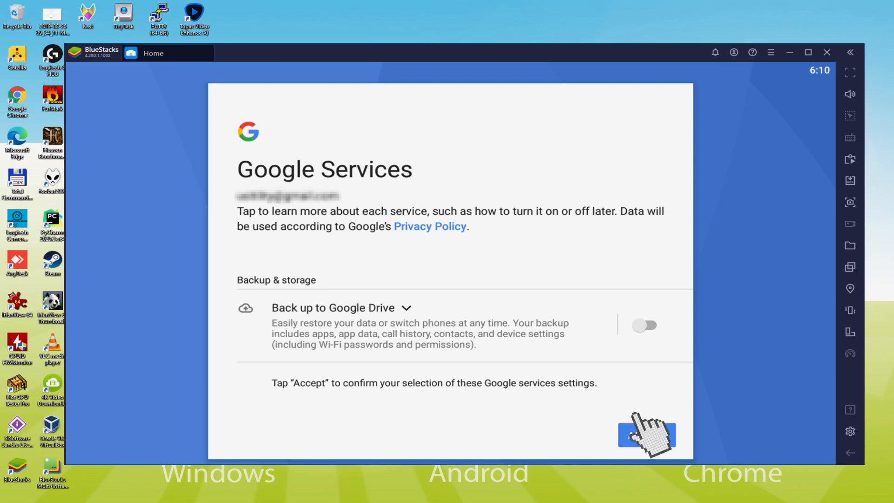
Accept Google services, then install World of War Machines from its featured Play Store page.
{"action": "left_click", "coordinate": [646, 436]}
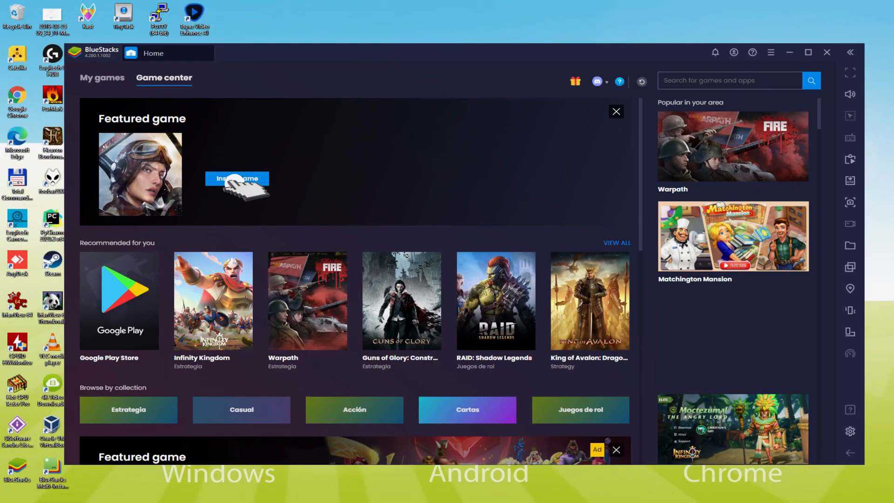
{"action": "left_click", "coordinate": [236, 179]}
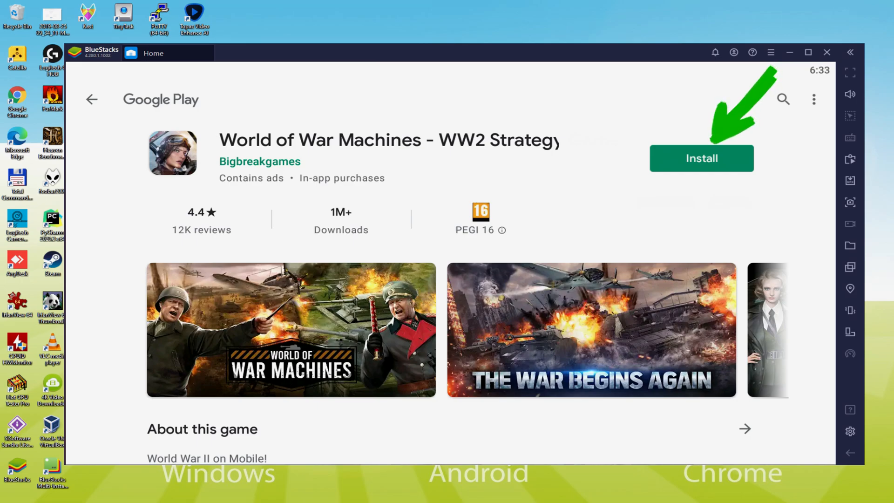
{"action": "left_click", "coordinate": [702, 158]}
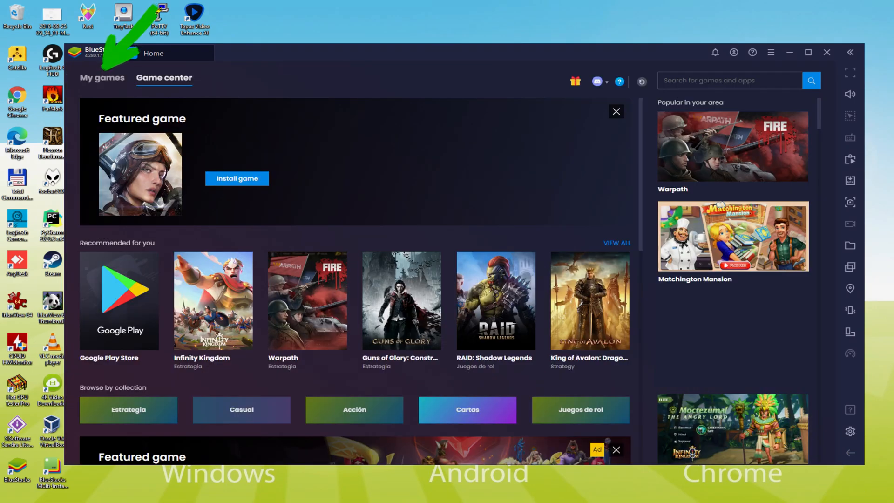
Launch World of War Machines from the My games list.
{"action": "left_click", "coordinate": [102, 78]}
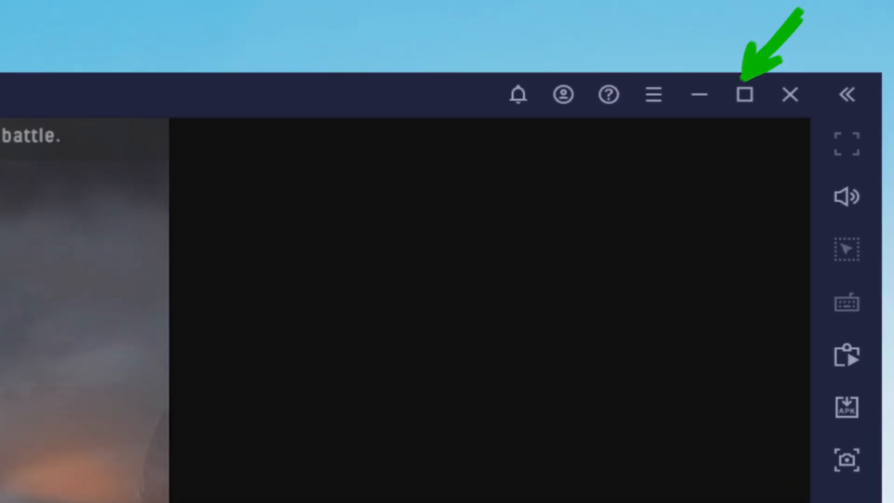
Name the commander 'Usitility', confirm it, and accept all required terms.
{"action": "left_click", "coordinate": [744, 95]}
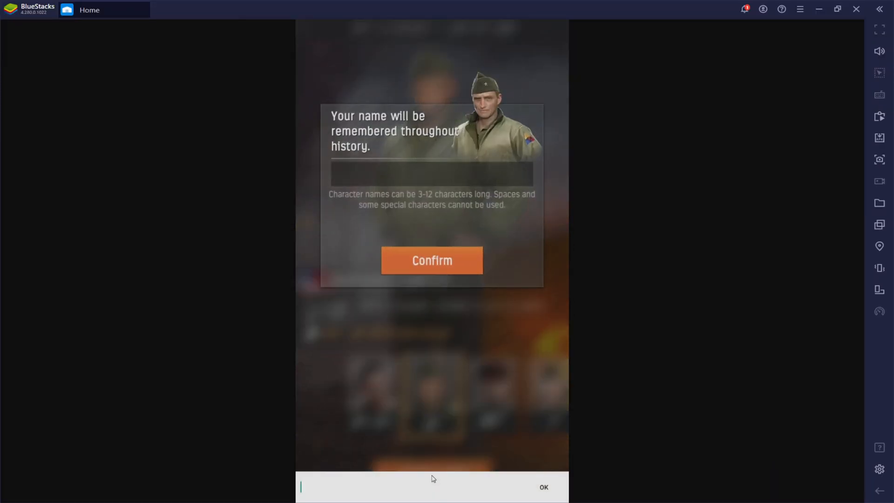
{"action": "type", "text": "Usitility"}
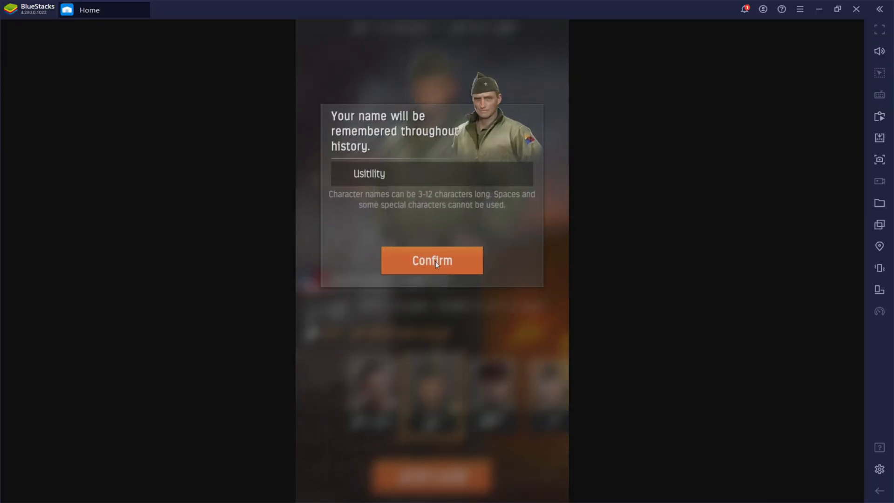
{"action": "left_click", "coordinate": [432, 261]}
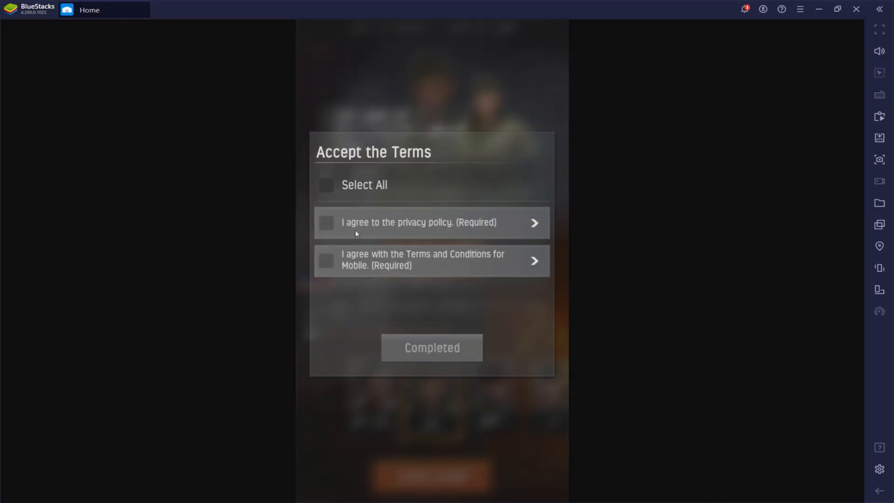
{"action": "left_click", "coordinate": [431, 347]}
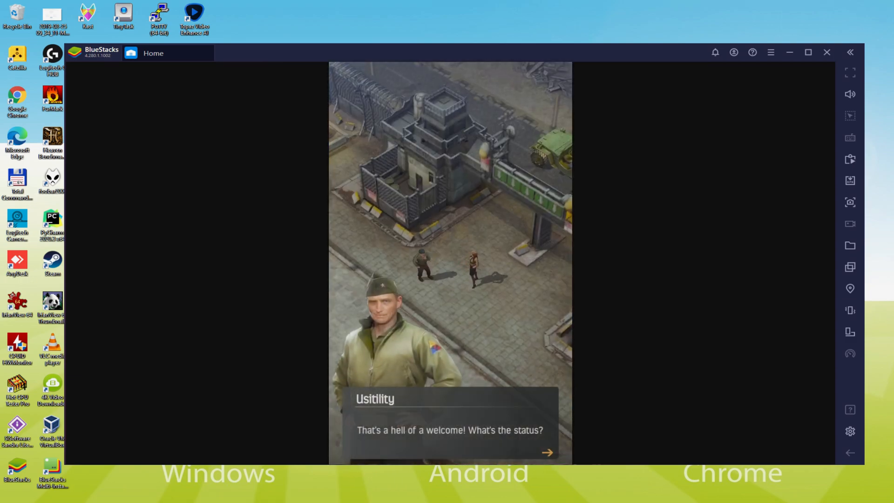
Advance the story dialogue and drag the sights over the enemy planes to shoot them down.
{"action": "left_click", "coordinate": [546, 452]}
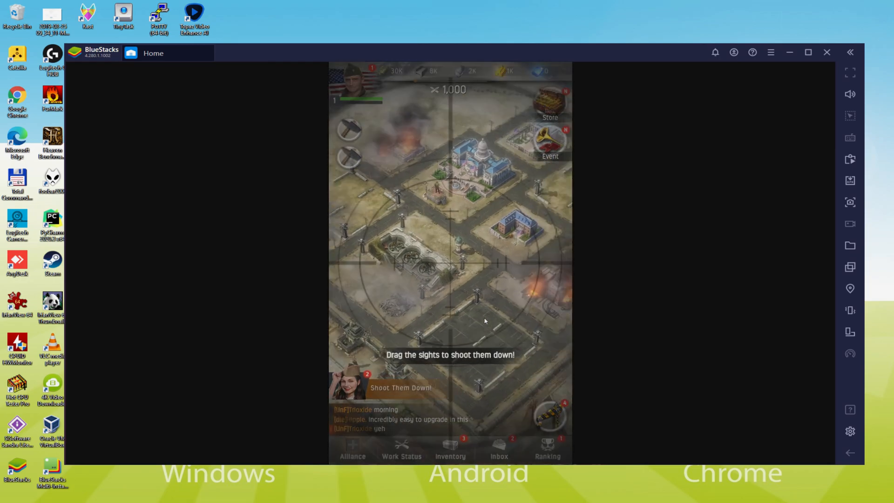
{"action": "left_click_drag", "start_coordinate": [484, 320], "coordinate": [473, 263]}
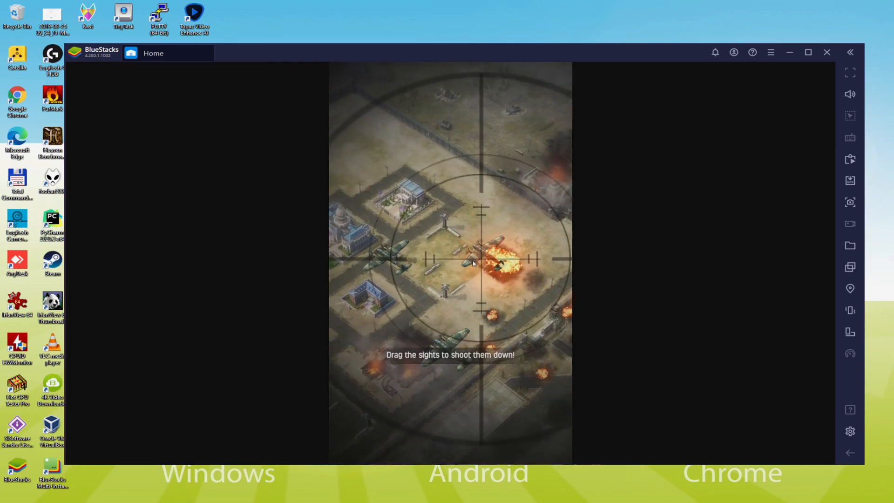
{"action": "left_click_drag", "start_coordinate": [473, 262], "coordinate": [416, 274]}
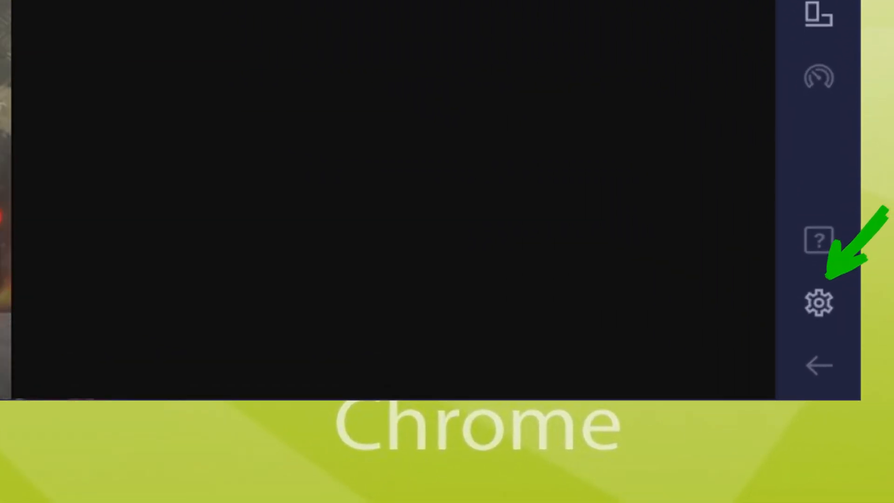
Show the emulator's Preferences with language English (United States) via the sidebar gear.
{"action": "left_click", "coordinate": [817, 303]}
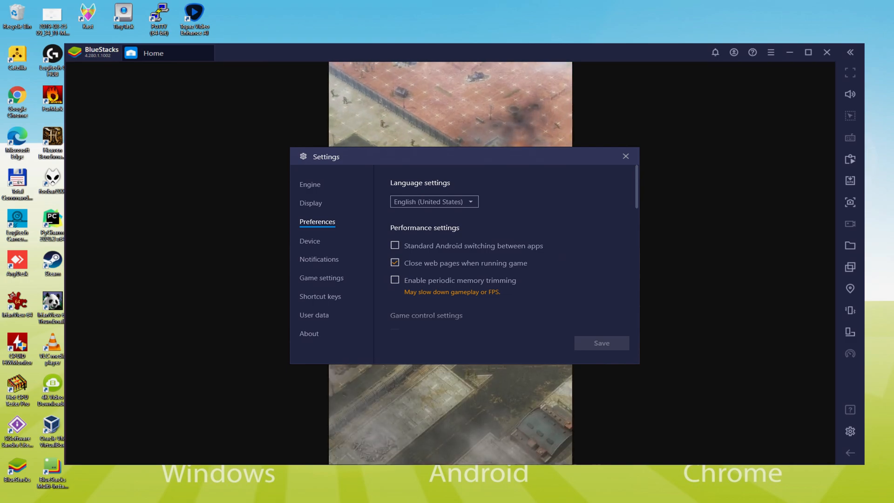
{"action": "left_click", "coordinate": [626, 157]}
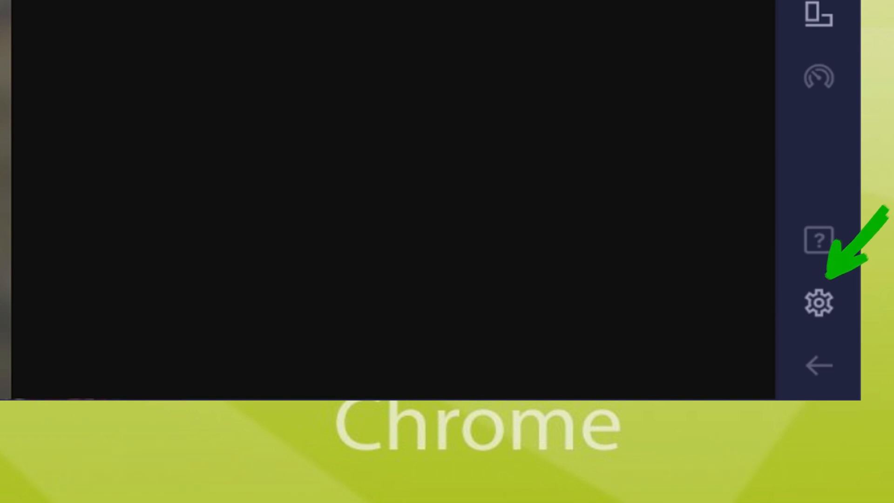
View the Samsung Galaxy S8 Plus device profile in Settings and return to the game.
{"action": "left_click", "coordinate": [819, 302]}
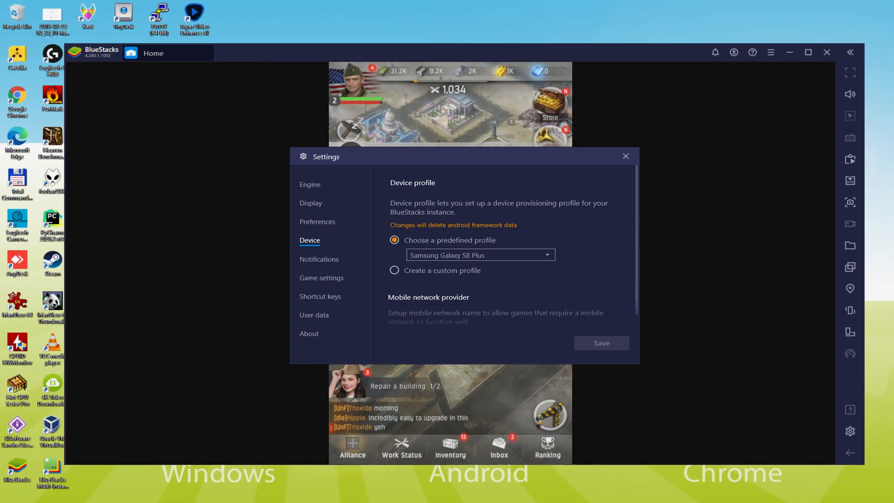
{"action": "left_click", "coordinate": [626, 156]}
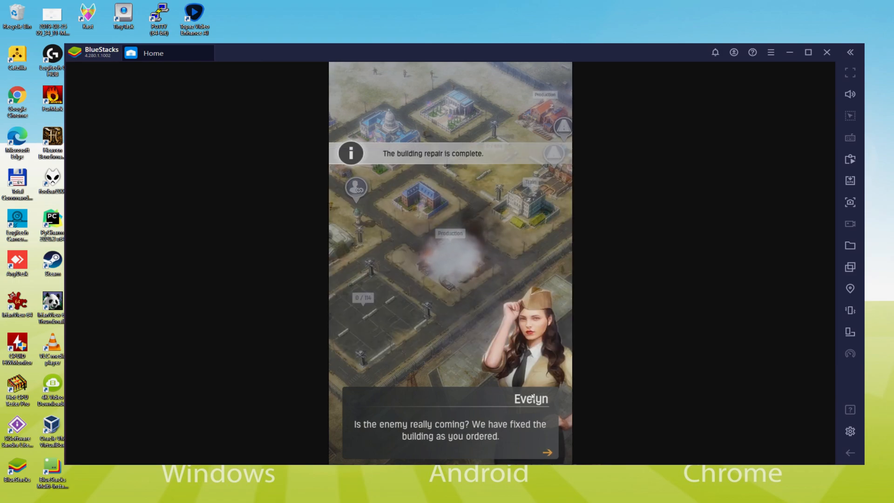
Use the gold bars from Inventory and back out of the Commander Name Change Ticket prompt.
{"action": "left_click", "coordinate": [545, 453]}
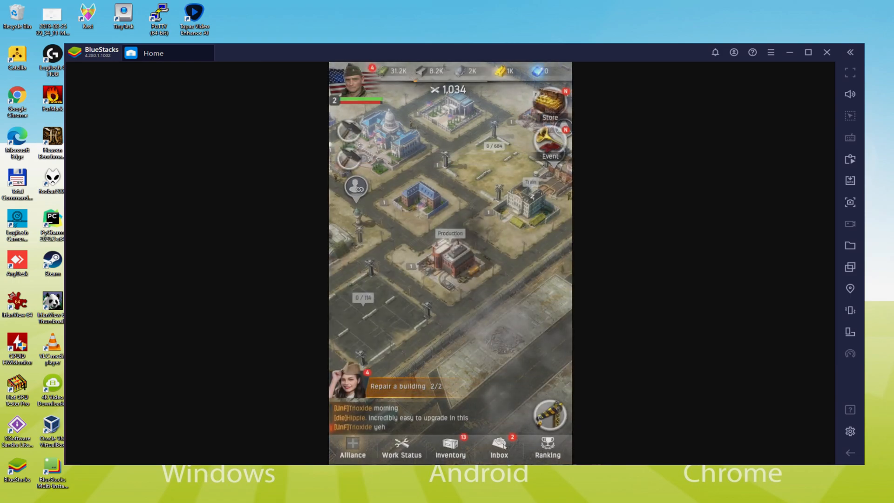
{"action": "left_click", "coordinate": [450, 449]}
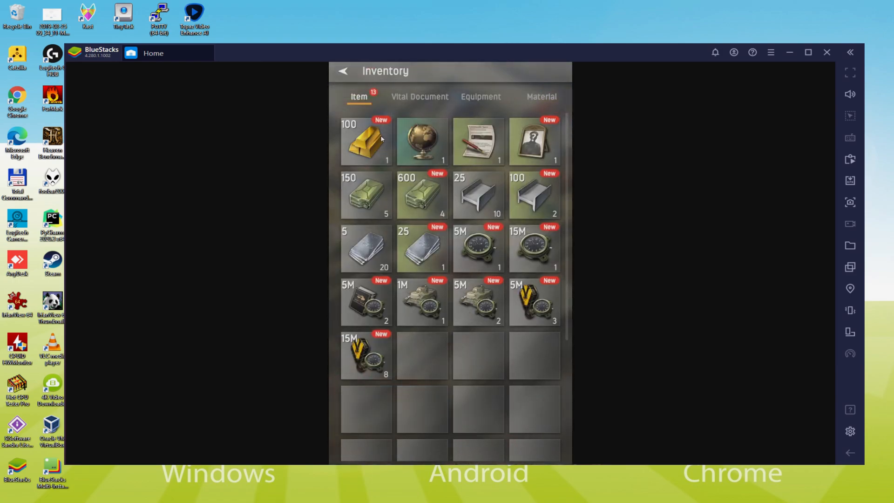
{"action": "left_click", "coordinate": [366, 141]}
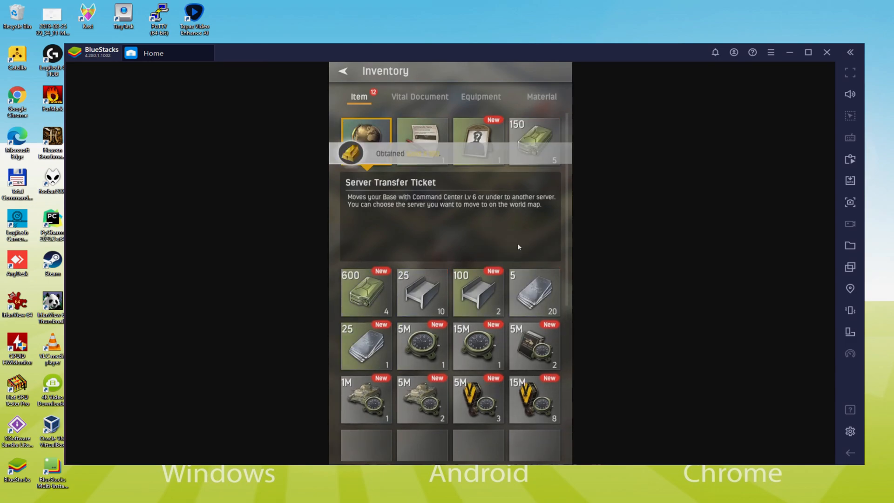
{"action": "left_click", "coordinate": [422, 142]}
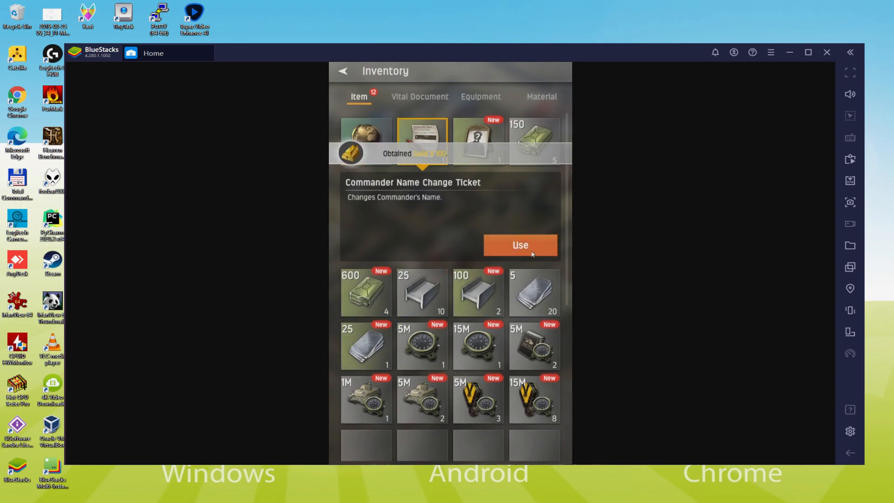
{"action": "left_click", "coordinate": [519, 245]}
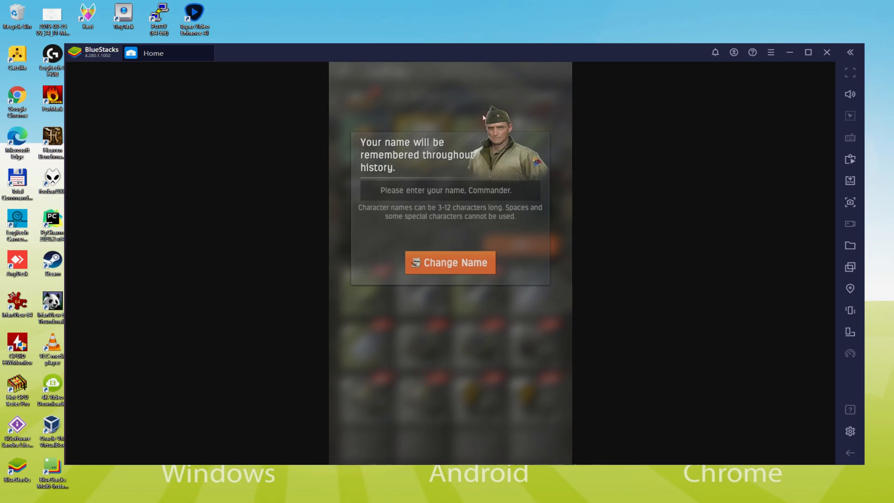
{"action": "left_click", "coordinate": [445, 189]}
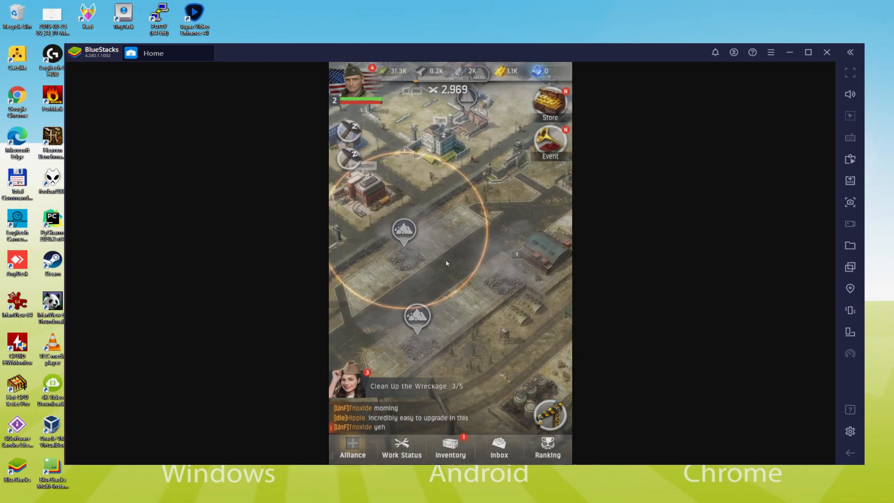
Clear the wreckage in the marked base area and reopen the Inventory.
{"action": "left_click_drag", "start_coordinate": [446, 264], "coordinate": [427, 290]}
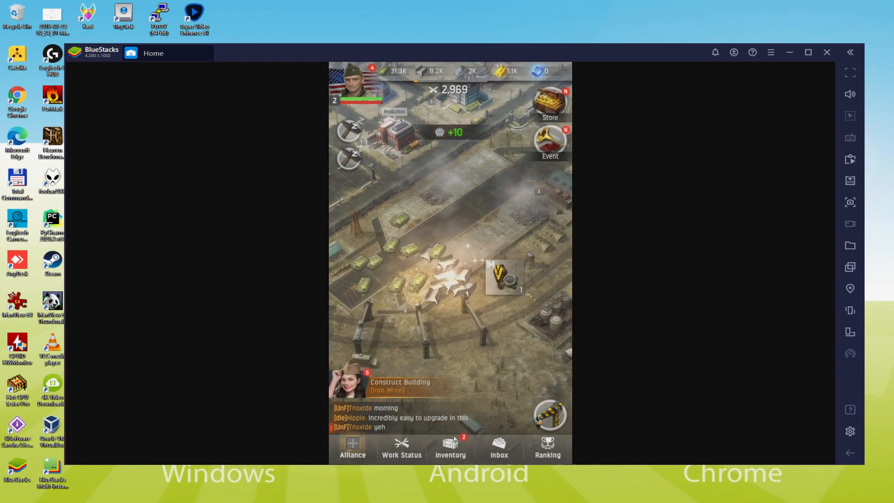
{"action": "left_click", "coordinate": [450, 449]}
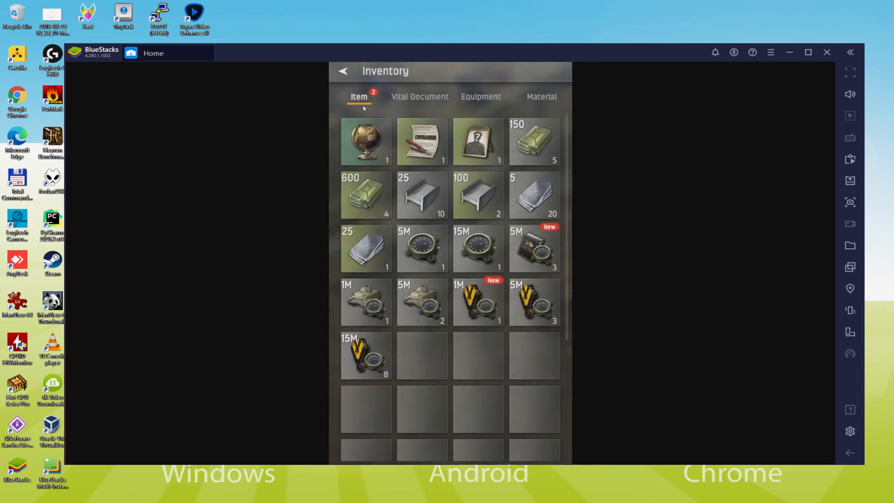